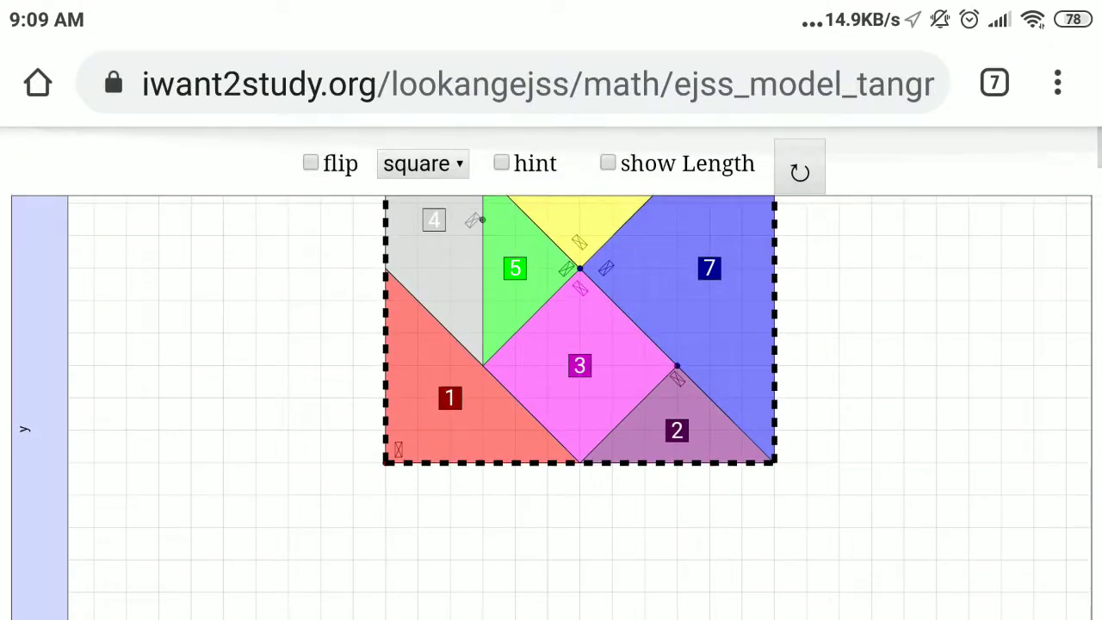
Enlarge the tangram simulation to fill the screen.
scroll("down", 3)
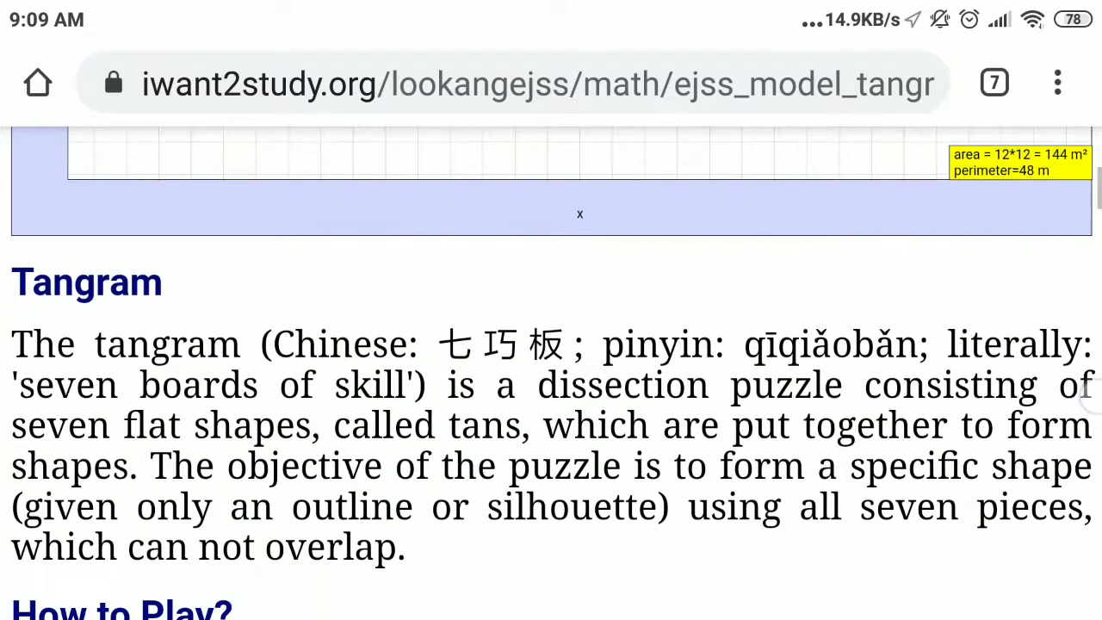
scroll("down", 3)
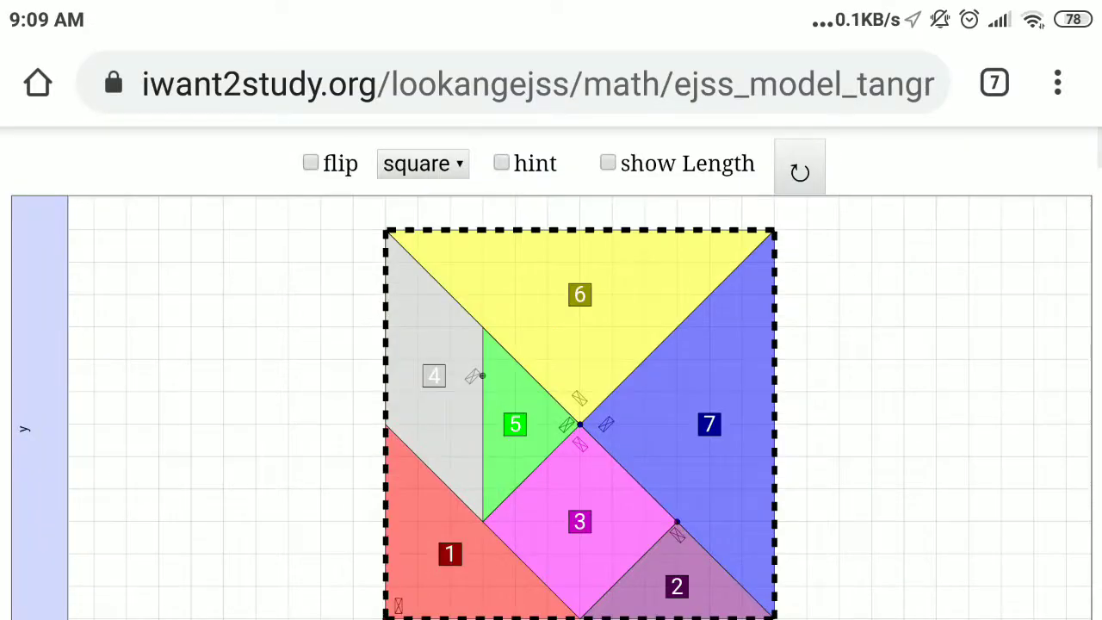
left_click(204, 334)
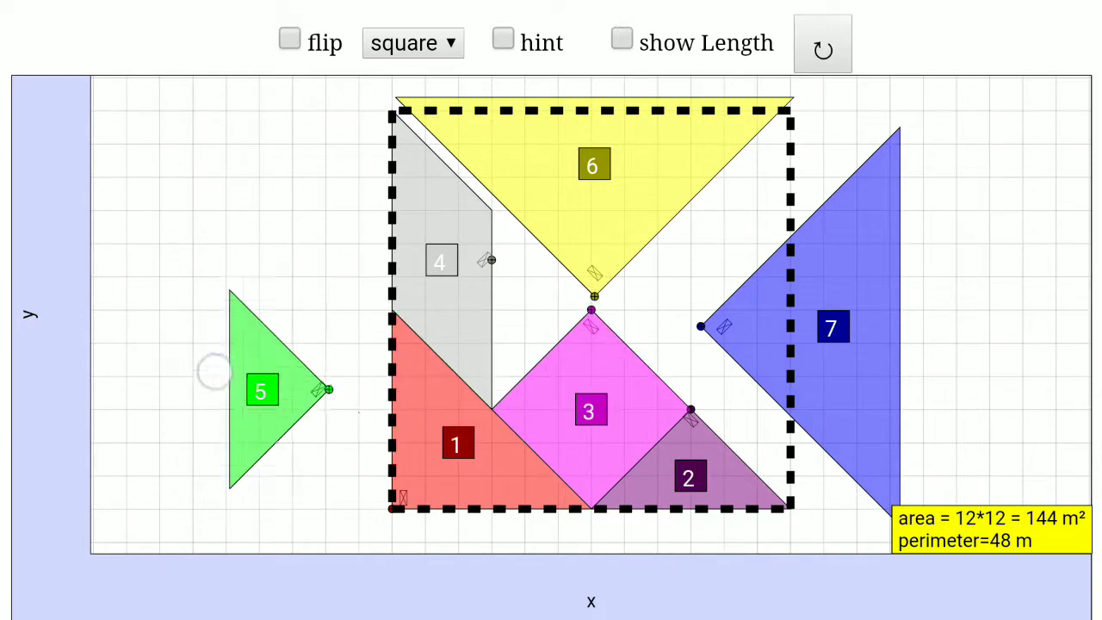
Rotate the green triangle 5 by its handle so it points upward.
left_click_drag(326, 389, 241, 289)
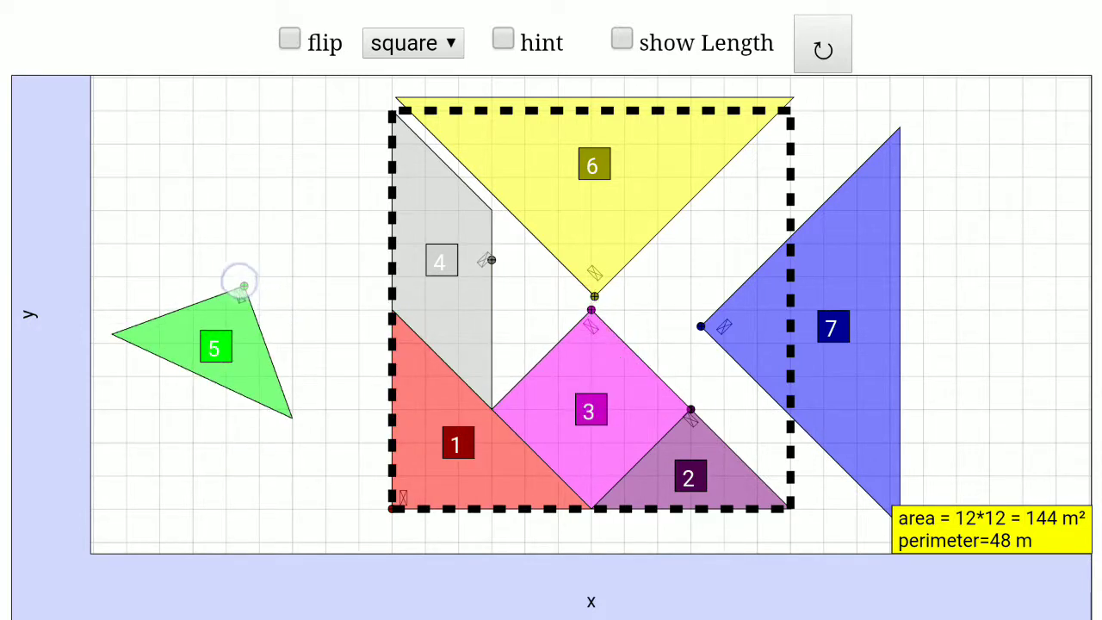
left_click_drag(241, 293, 217, 280)
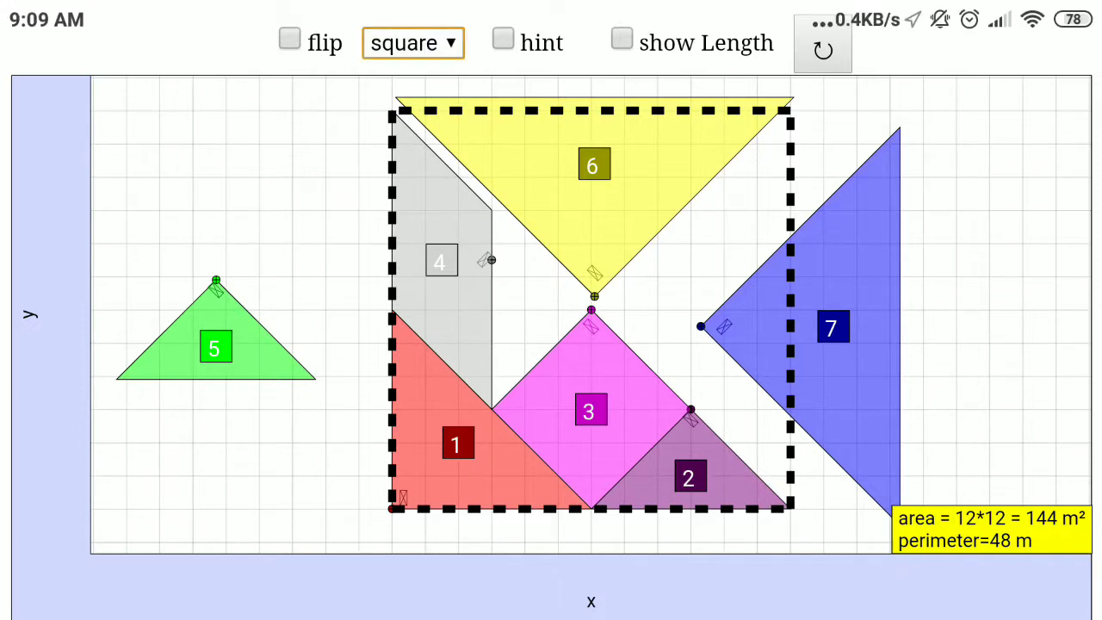
Choose the house outline and enable hint and show Length so pieces fill the house.
left_click(413, 41)
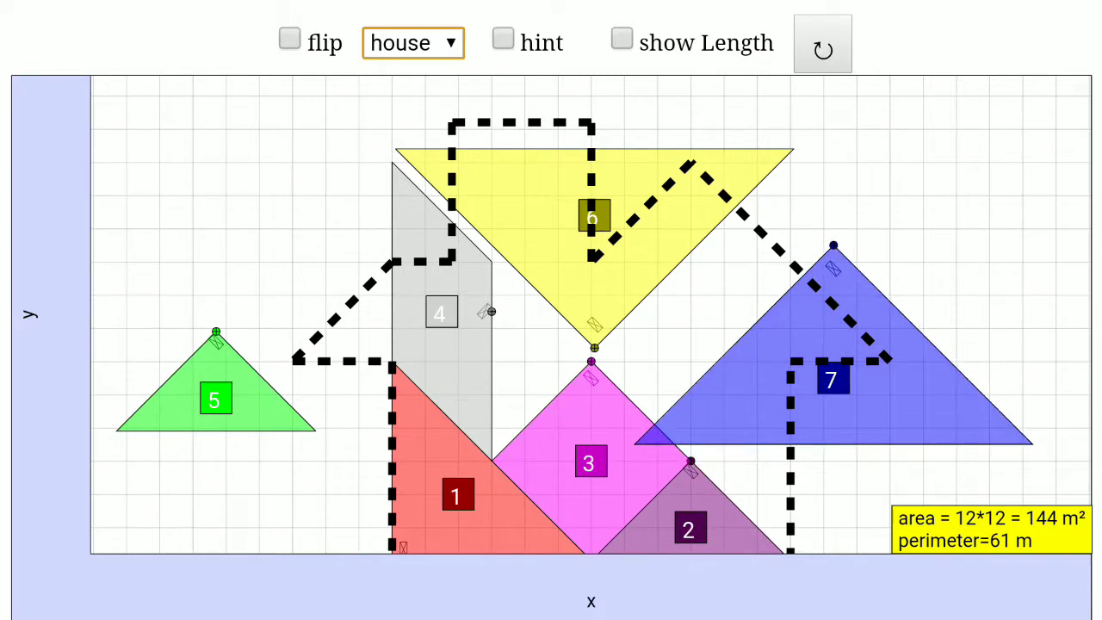
left_click(503, 39)
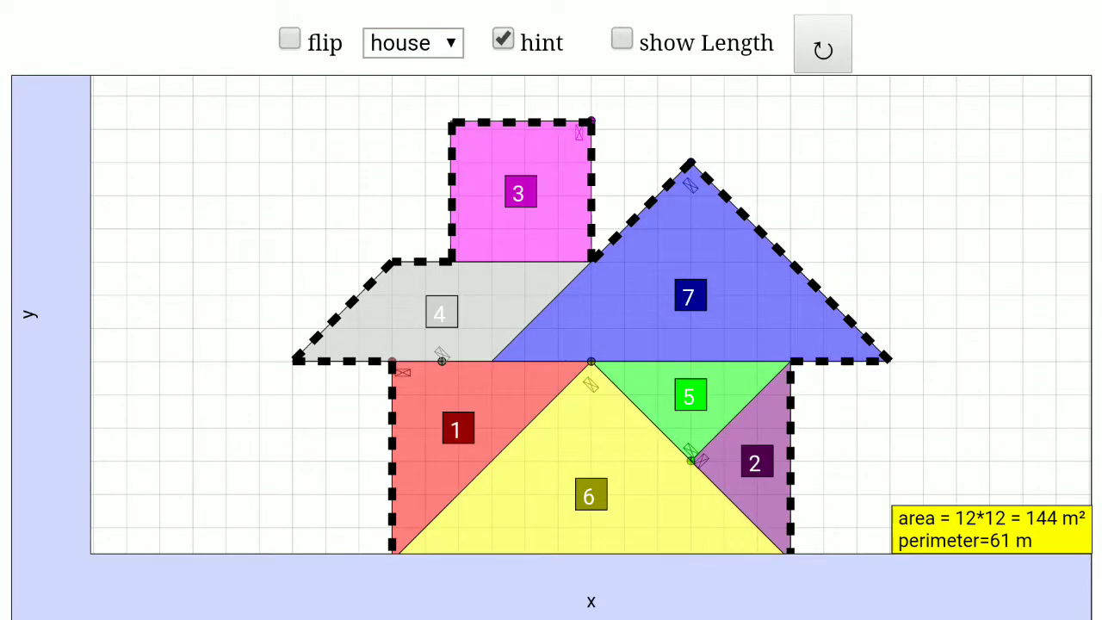
left_click(622, 39)
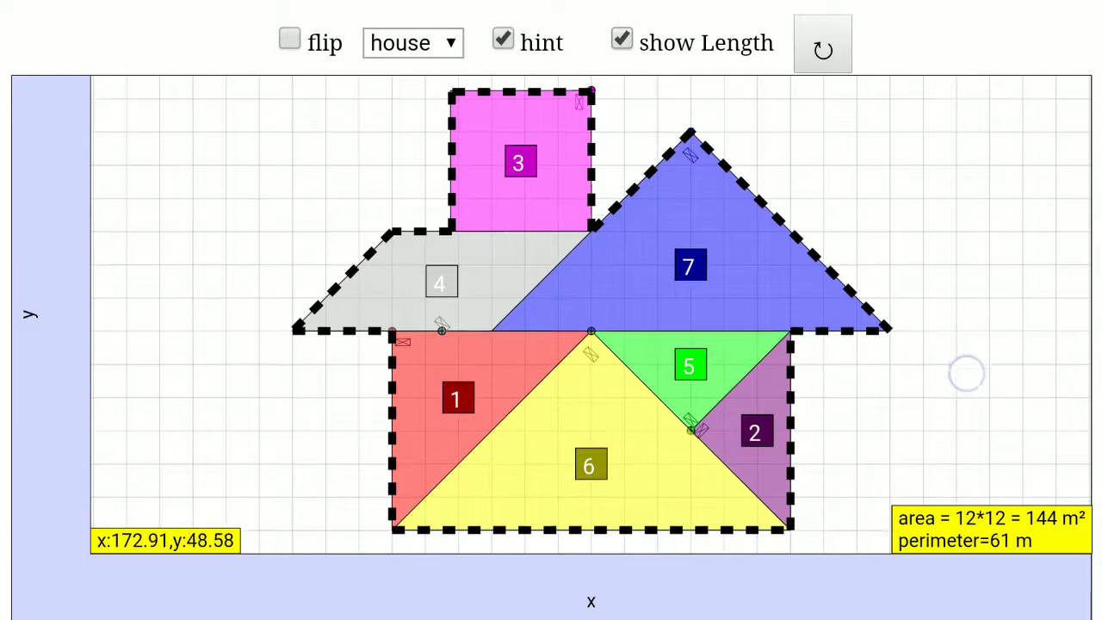
mouse_move(393, 516)
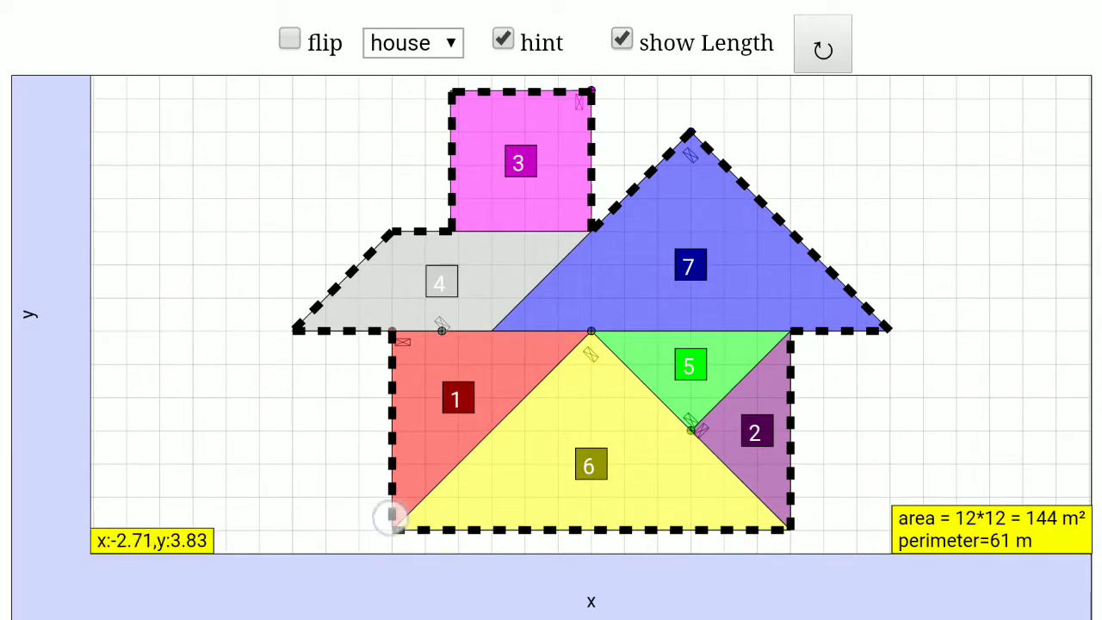